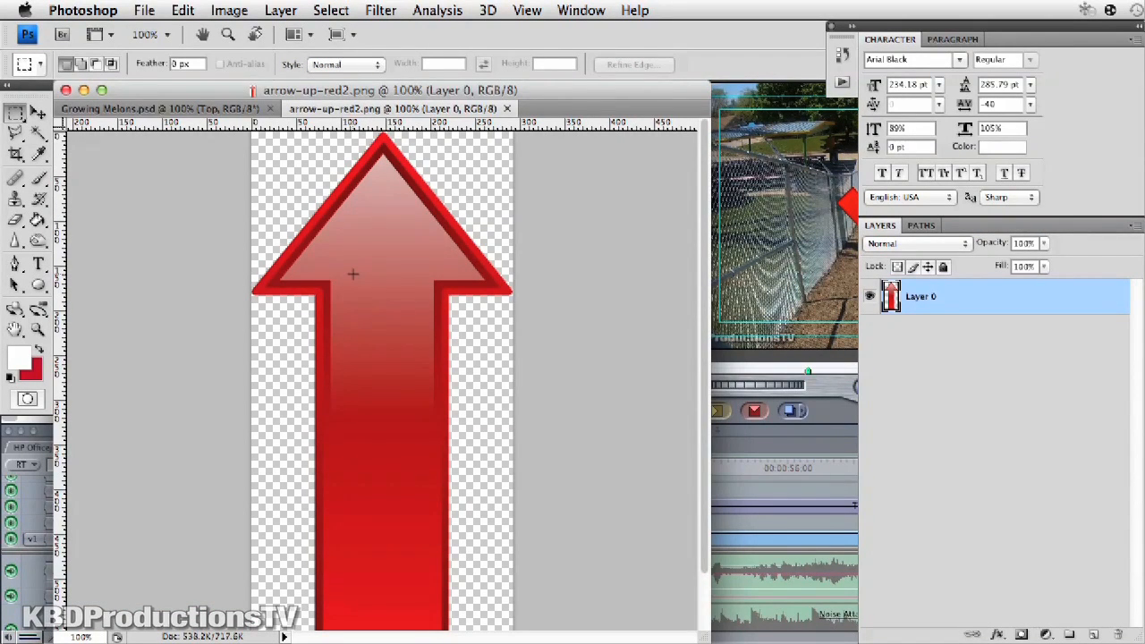
pyautogui.moveTo(417, 331)
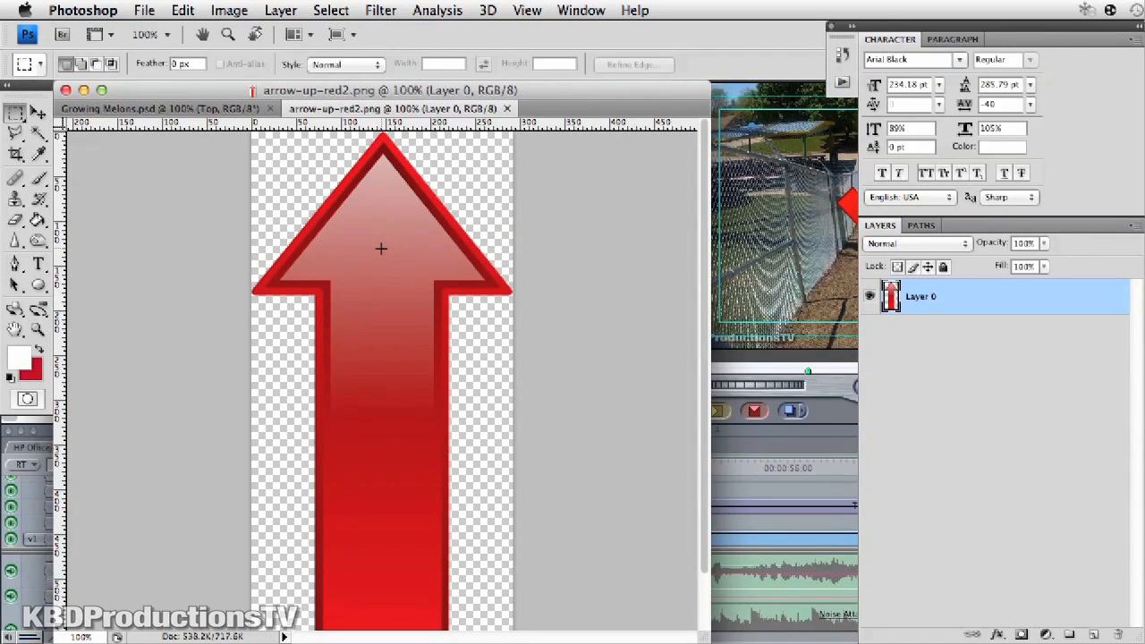
pyautogui.moveTo(401, 234)
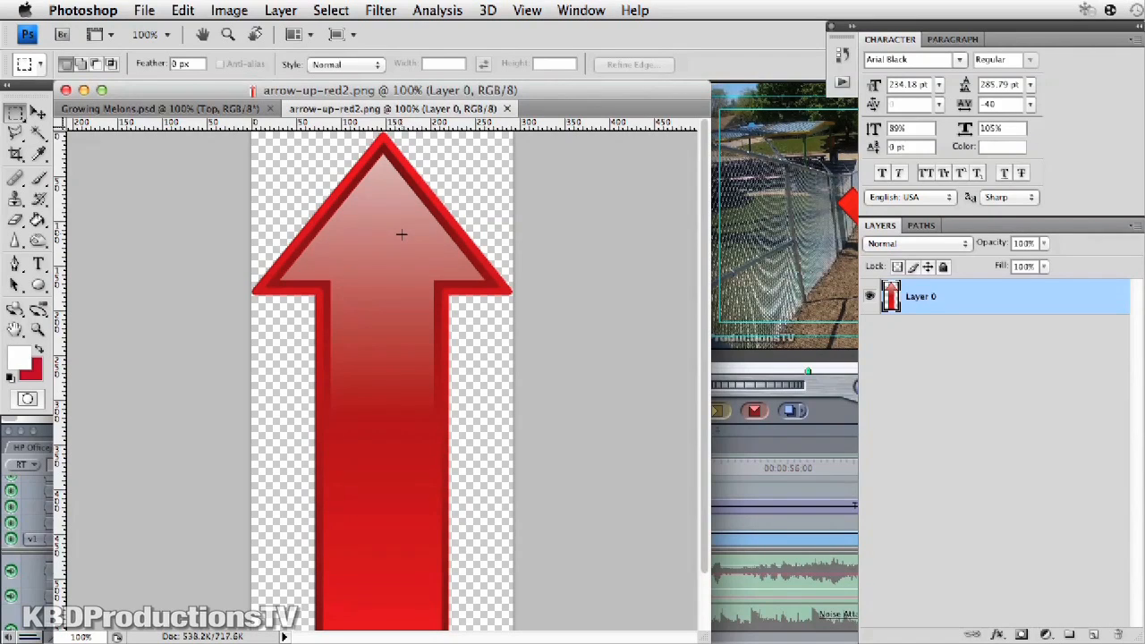
pyautogui.moveTo(398, 233)
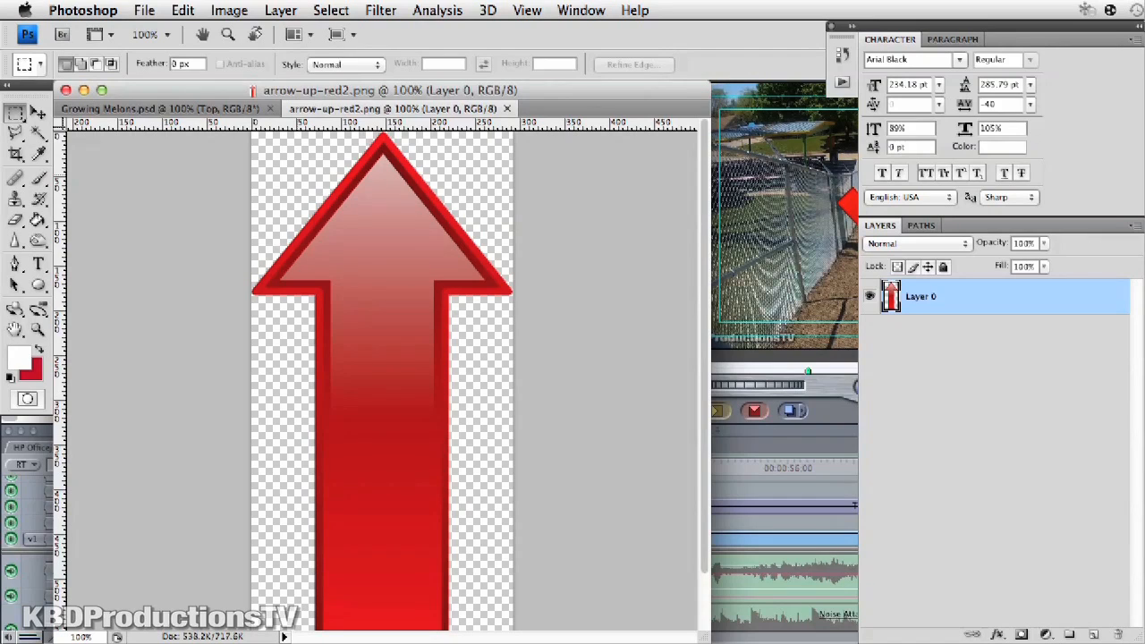
pyautogui.moveTo(335, 258)
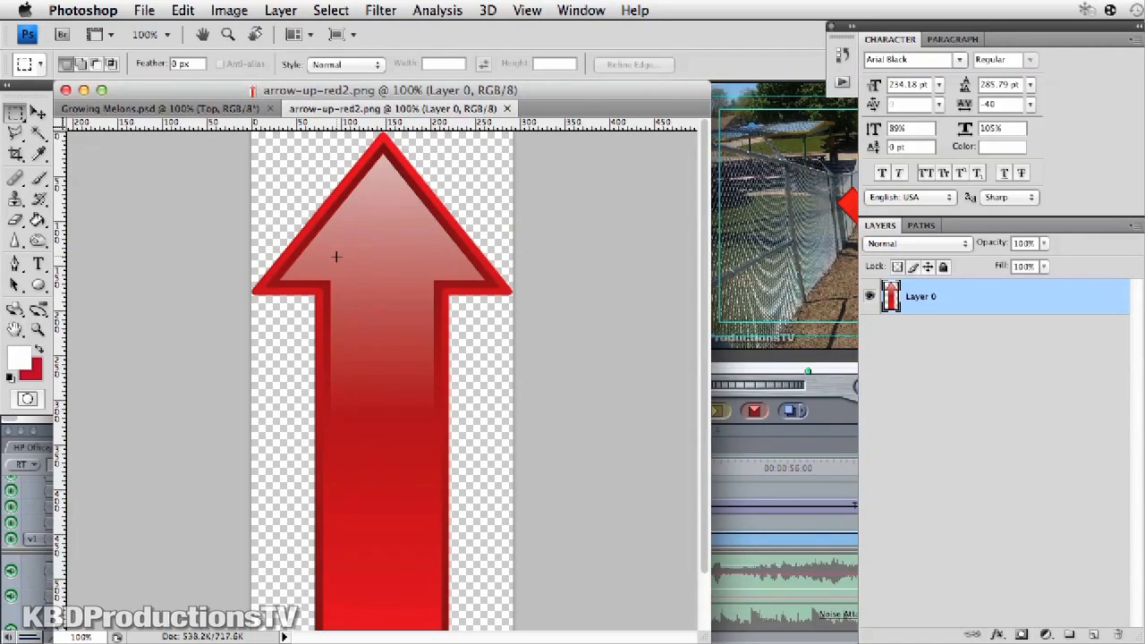
pyautogui.moveTo(353, 260)
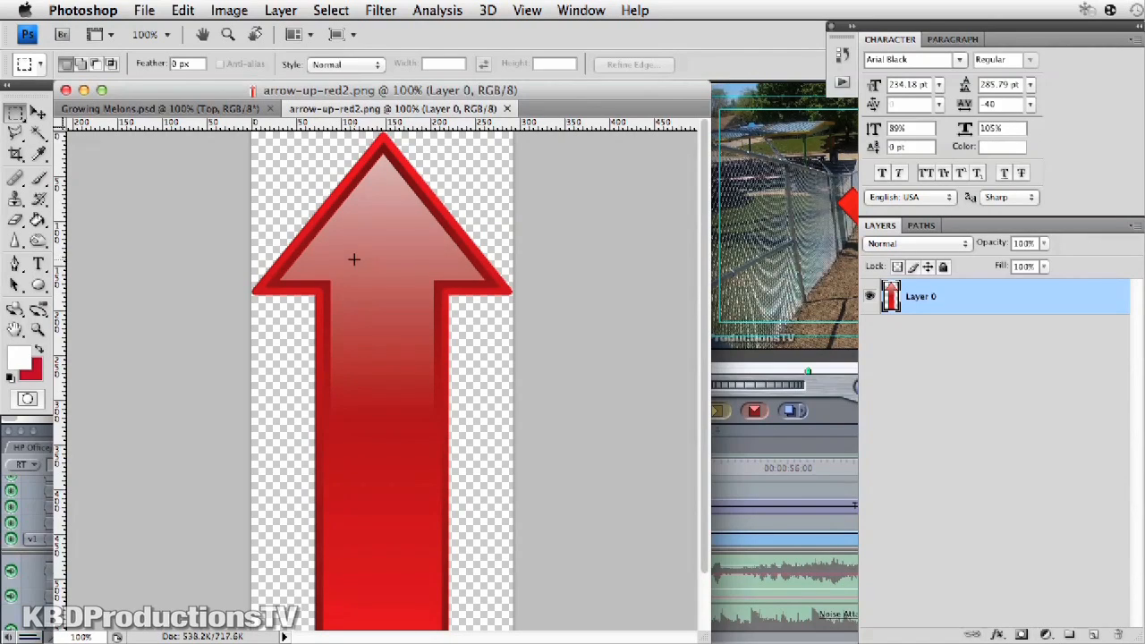
pyautogui.moveTo(394, 252)
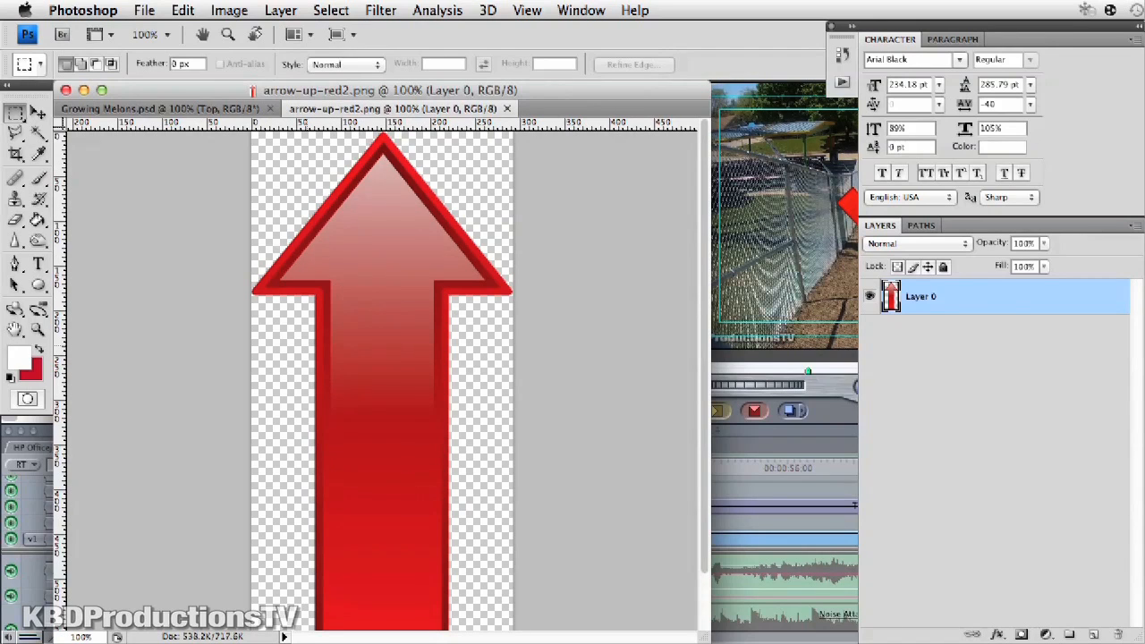
# Save the arrow as PNG copy arrow-up-red2.png on the Desktop with no interlacing
pyautogui.click(143, 10)
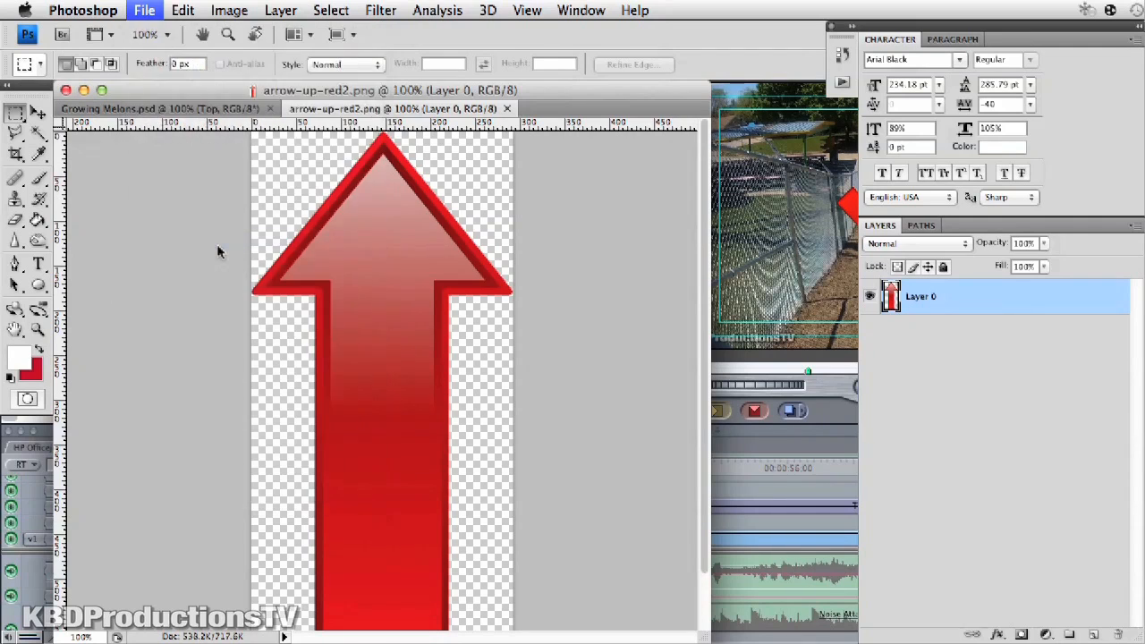
pyautogui.click(144, 10)
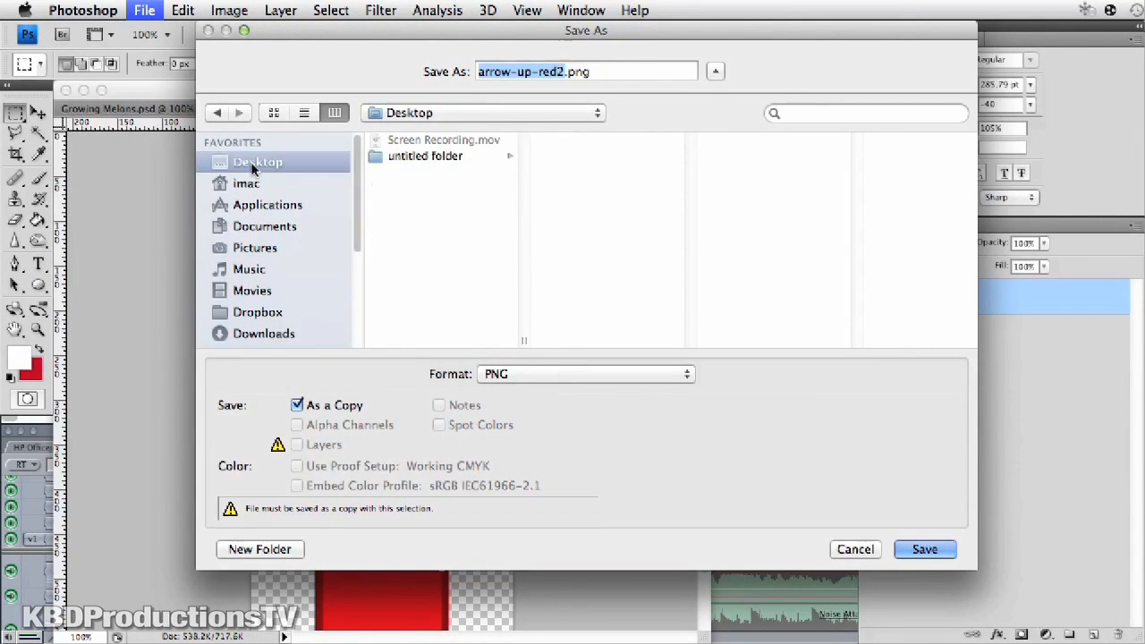
pyautogui.click(925, 549)
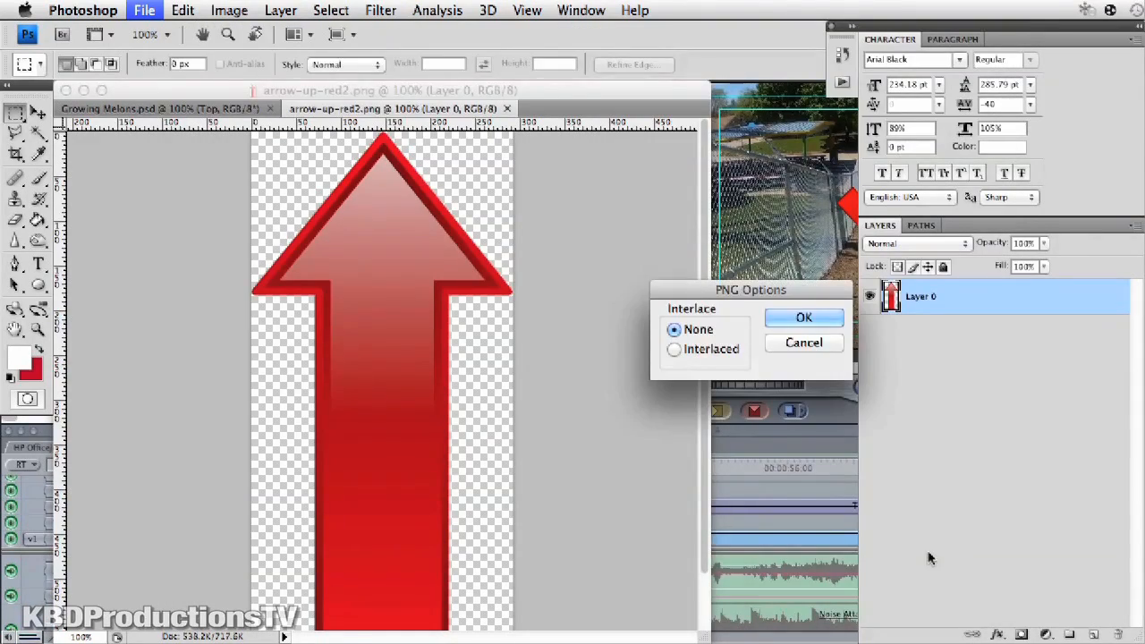
pyautogui.click(803, 318)
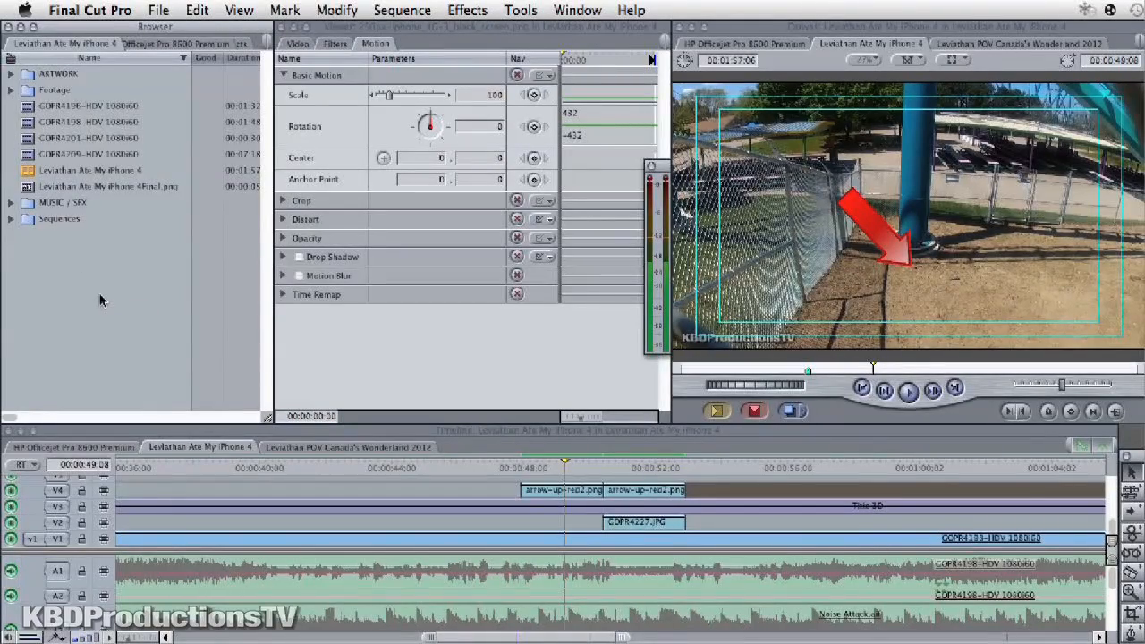
# Import arrow-up-red2.png into the project Browser via File > Import
pyautogui.click(158, 10)
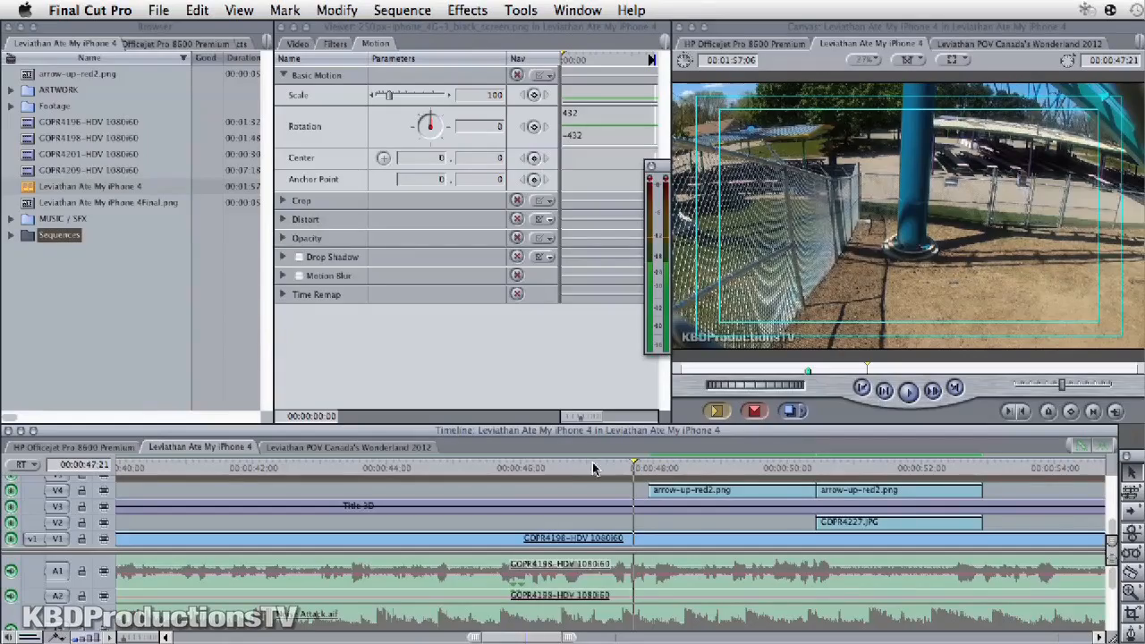
# Drag arrow-up-red2.png onto the timeline above the GoPro fence clip
pyautogui.moveTo(635, 467); pyautogui.dragTo(431, 467)
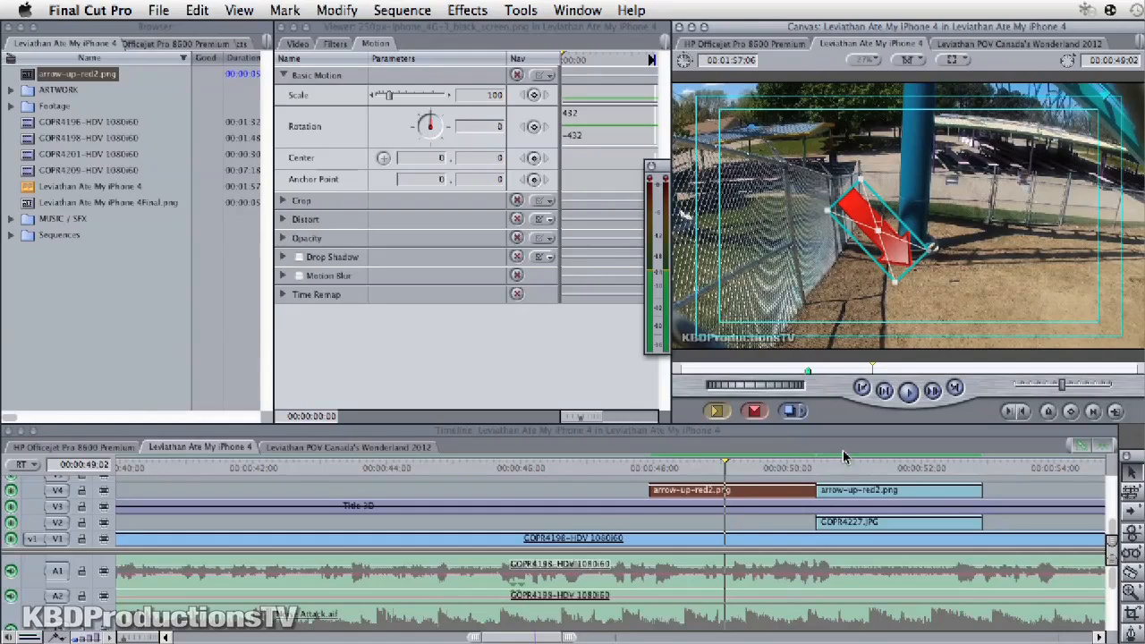
pyautogui.click(845, 467)
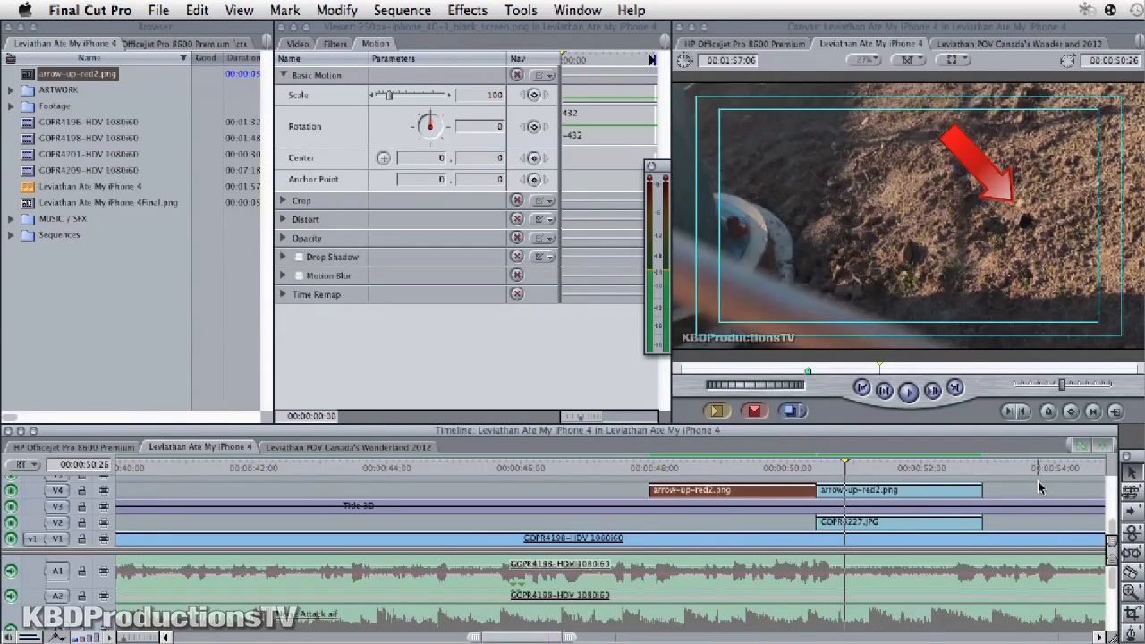
pyautogui.moveTo(1020, 225)
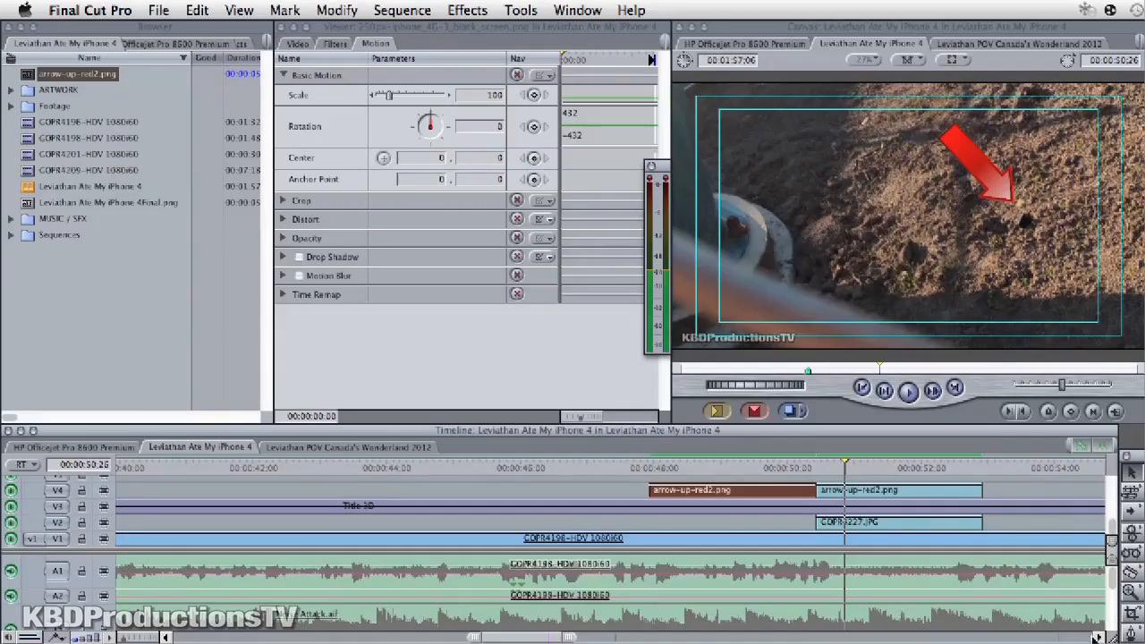
pyautogui.hscroll(3)
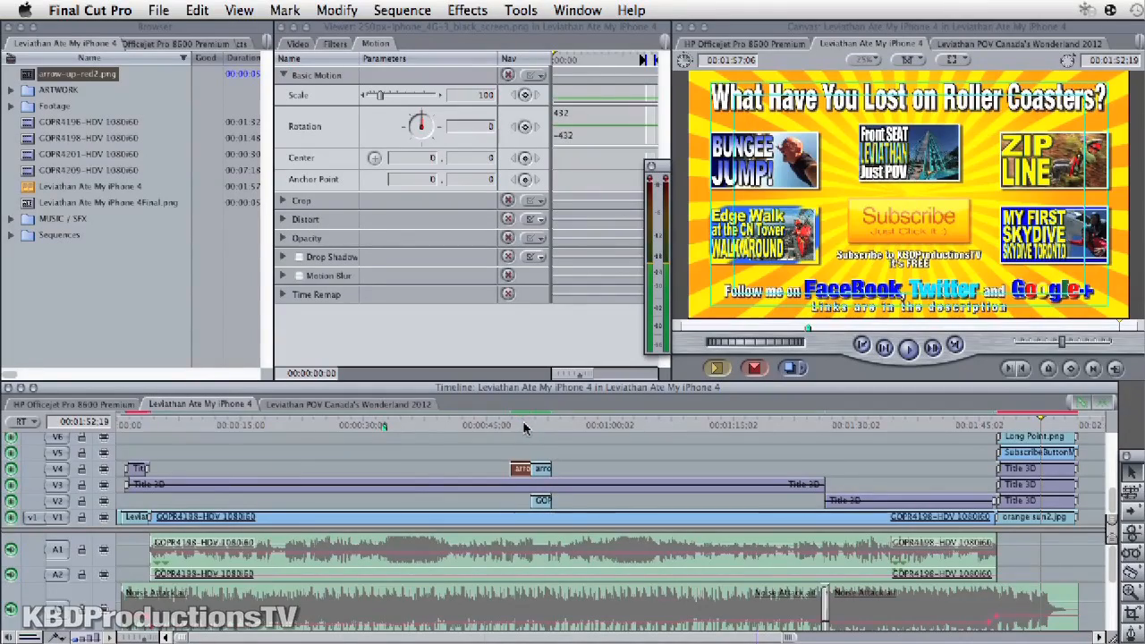
pyautogui.click(525, 425)
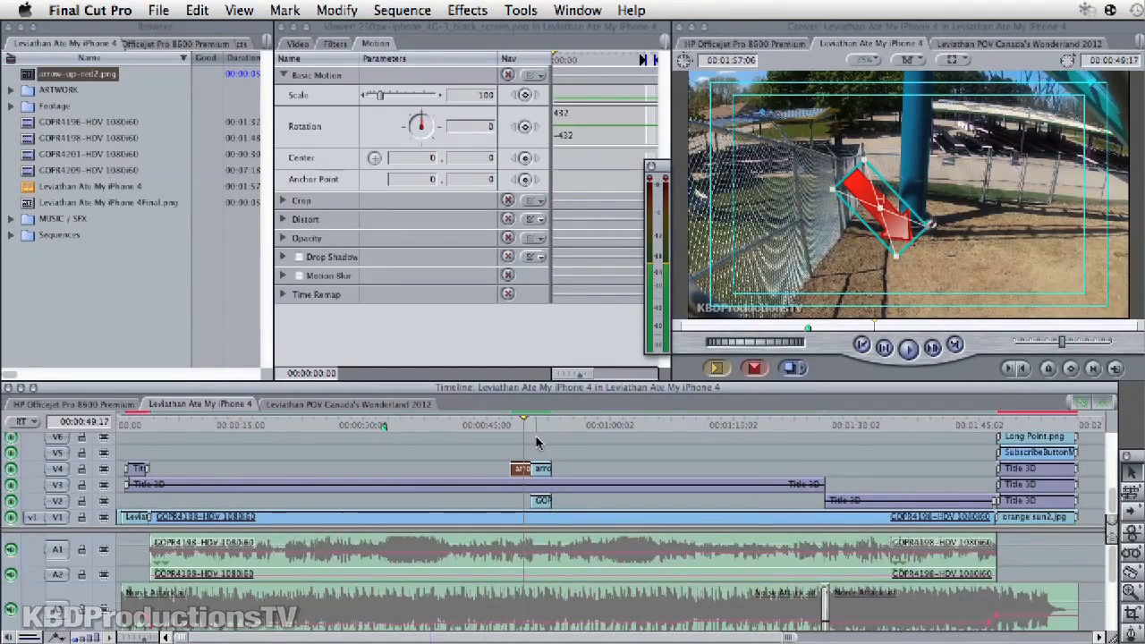